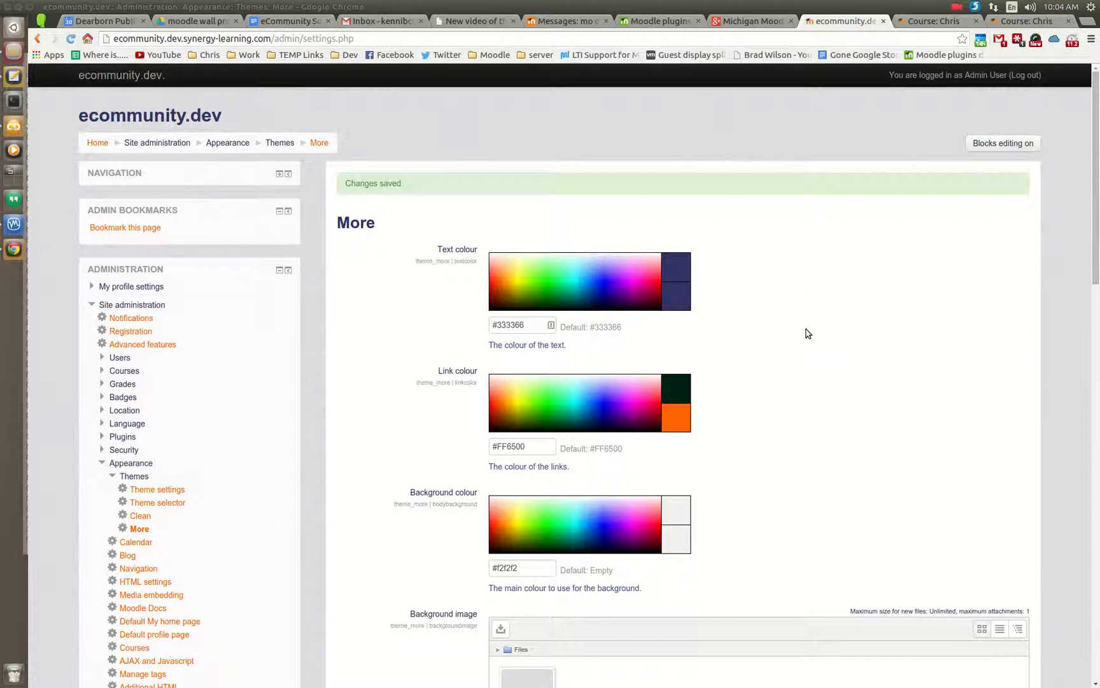
{"action": "mouse_move", "coordinate": [808, 334]}
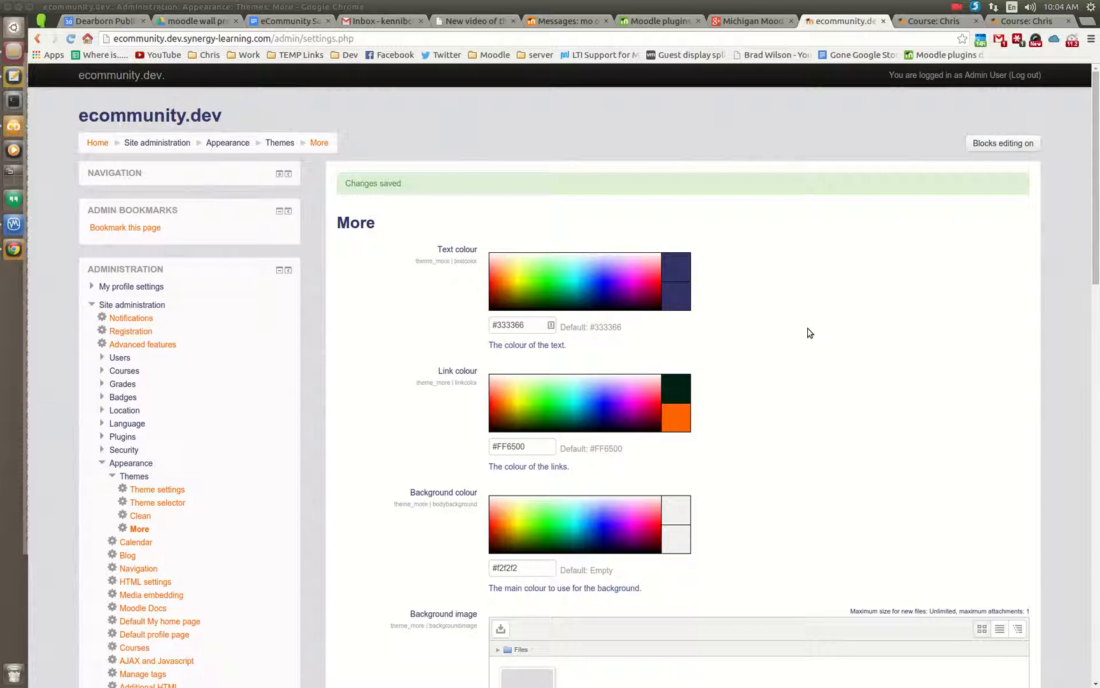
{"action": "mouse_move", "coordinate": [813, 328]}
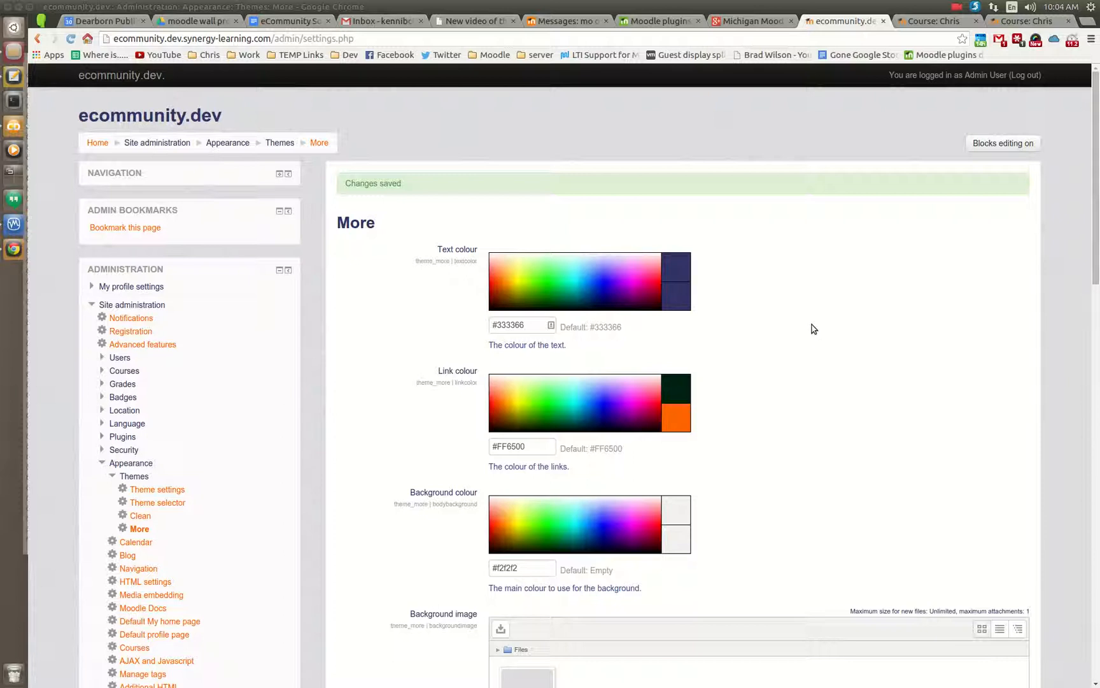
{"action": "mouse_move", "coordinate": [411, 443]}
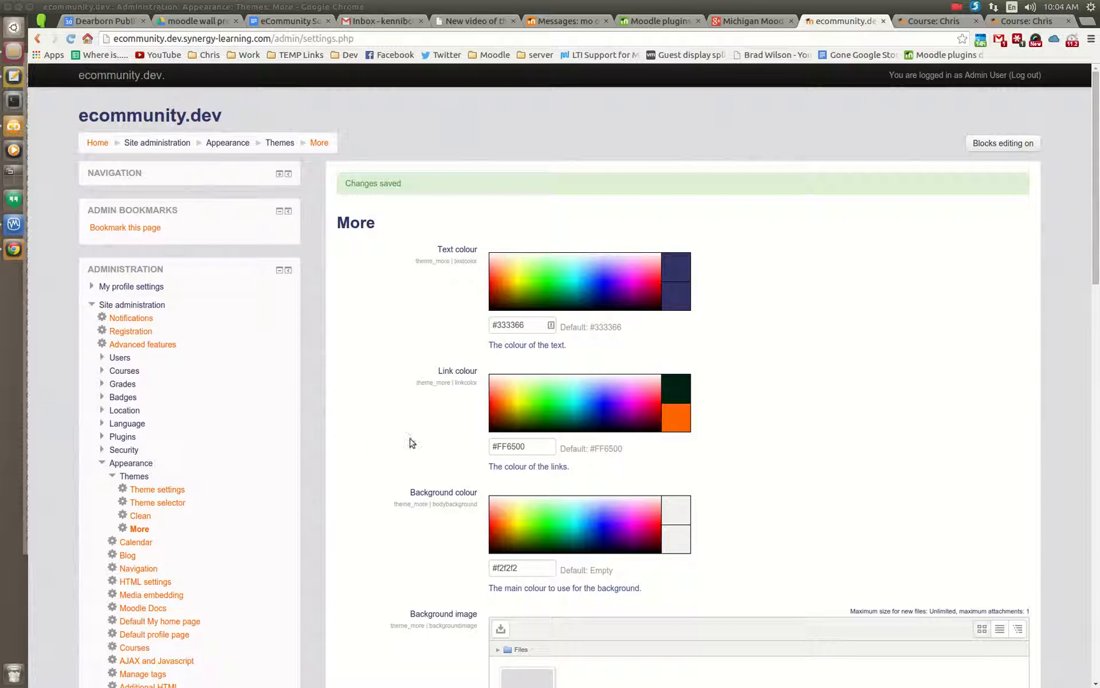
{"action": "mouse_move", "coordinate": [258, 521]}
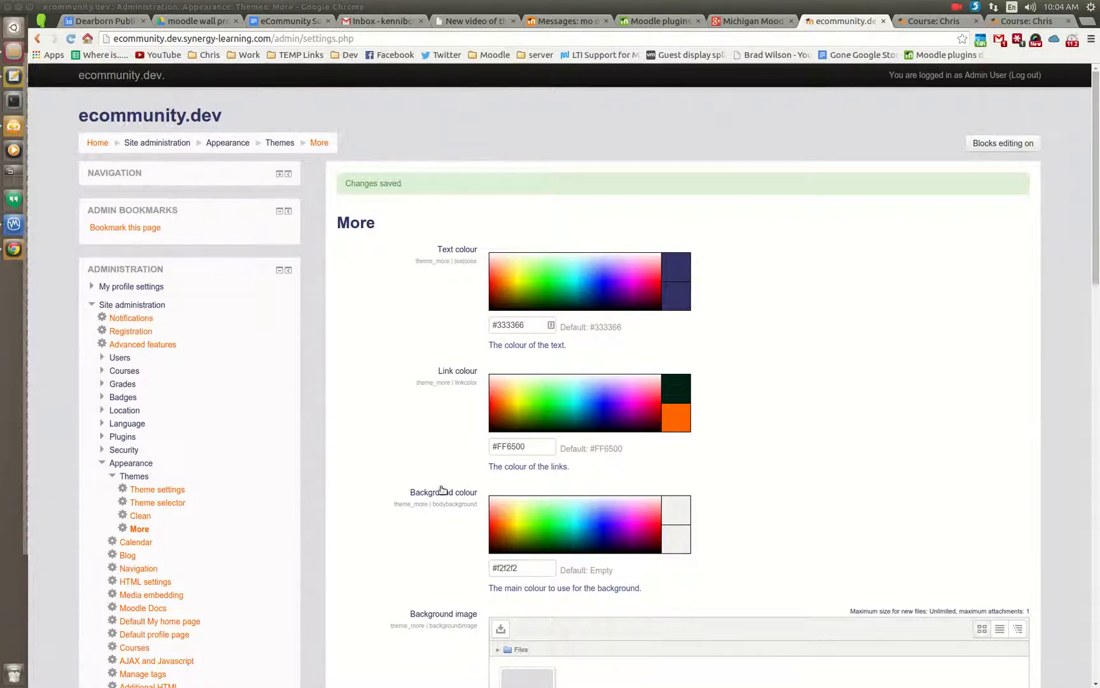
Switch to the Chris course tab and scroll through its eCommunity social wall posts
{"action": "scroll", "scroll_direction": "down", "scroll_amount": 3}
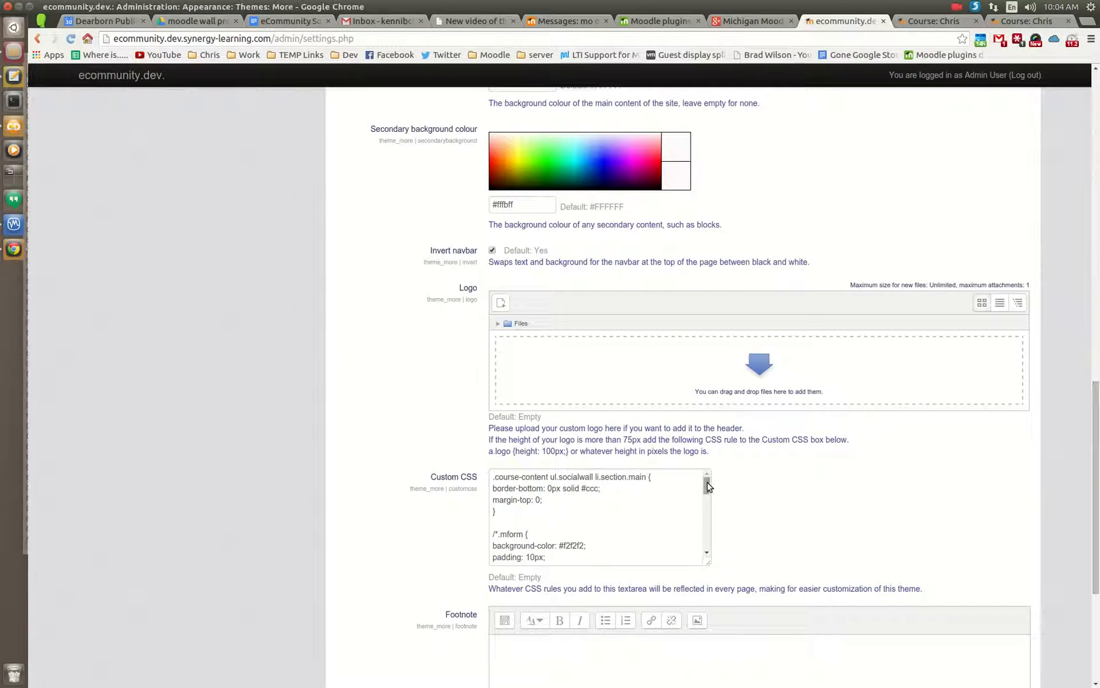
{"action": "scroll", "scroll_direction": "down", "scroll_amount": 3}
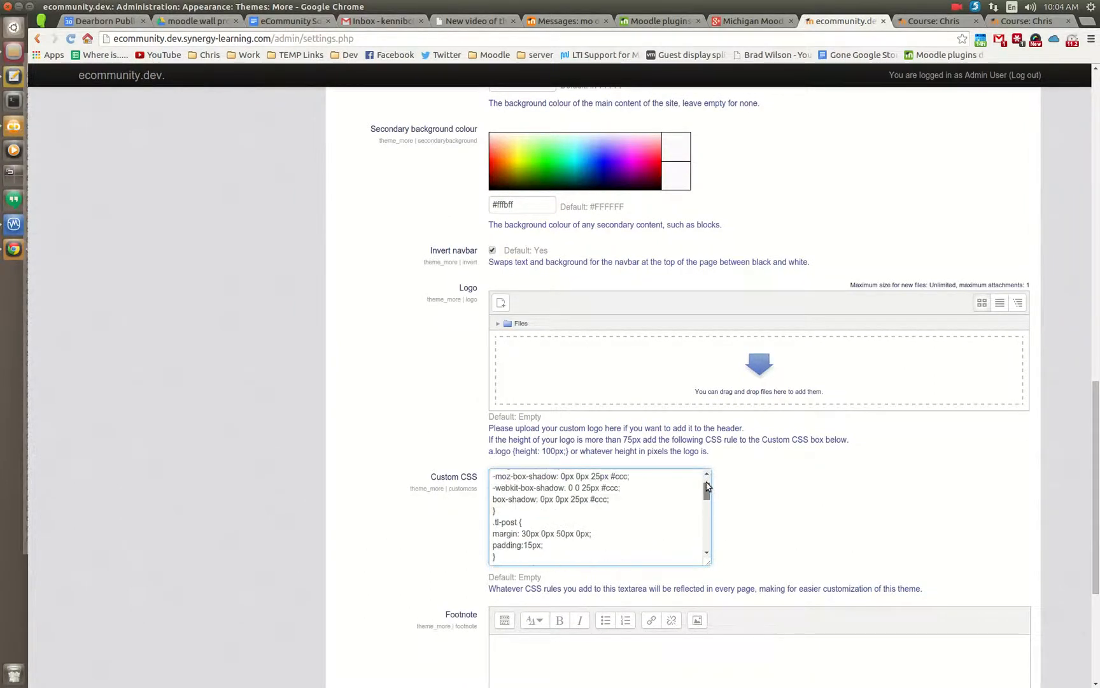
{"action": "scroll", "scroll_direction": "up", "scroll_amount": 3}
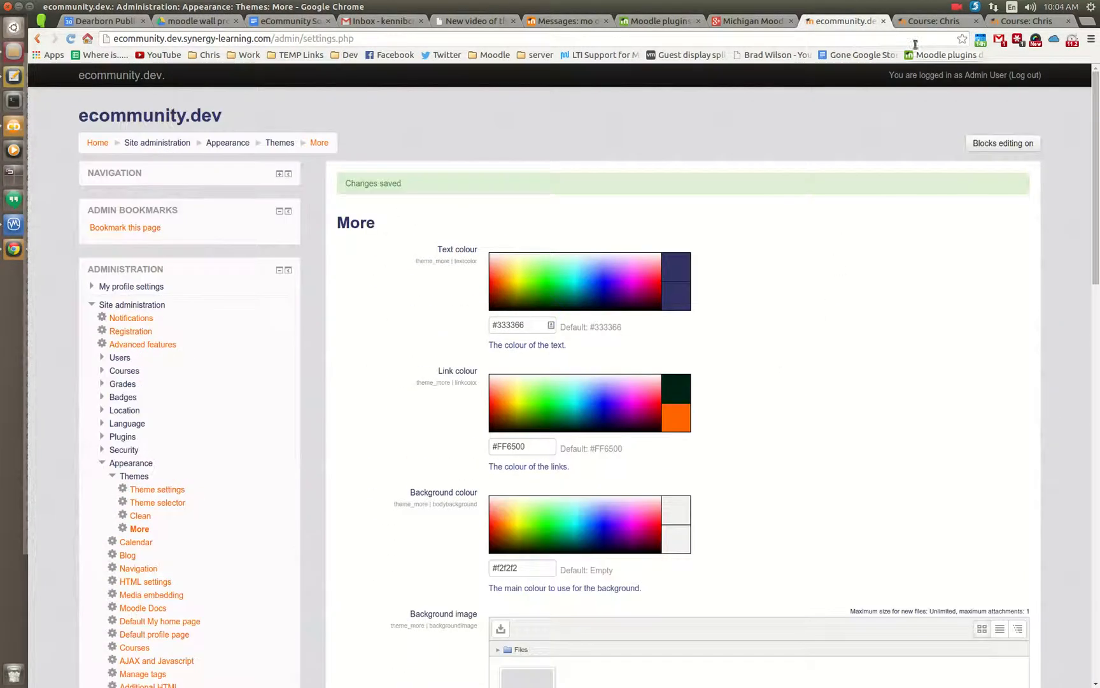
{"action": "left_click", "coordinate": [933, 21]}
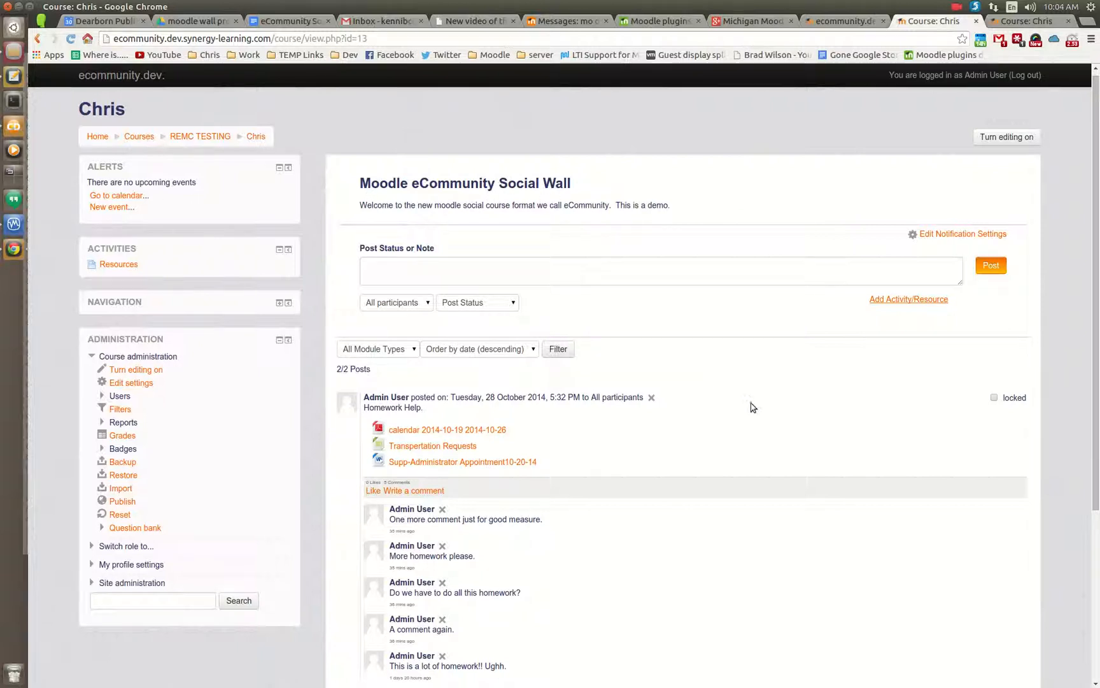
{"action": "scroll", "scroll_direction": "down", "scroll_amount": 3}
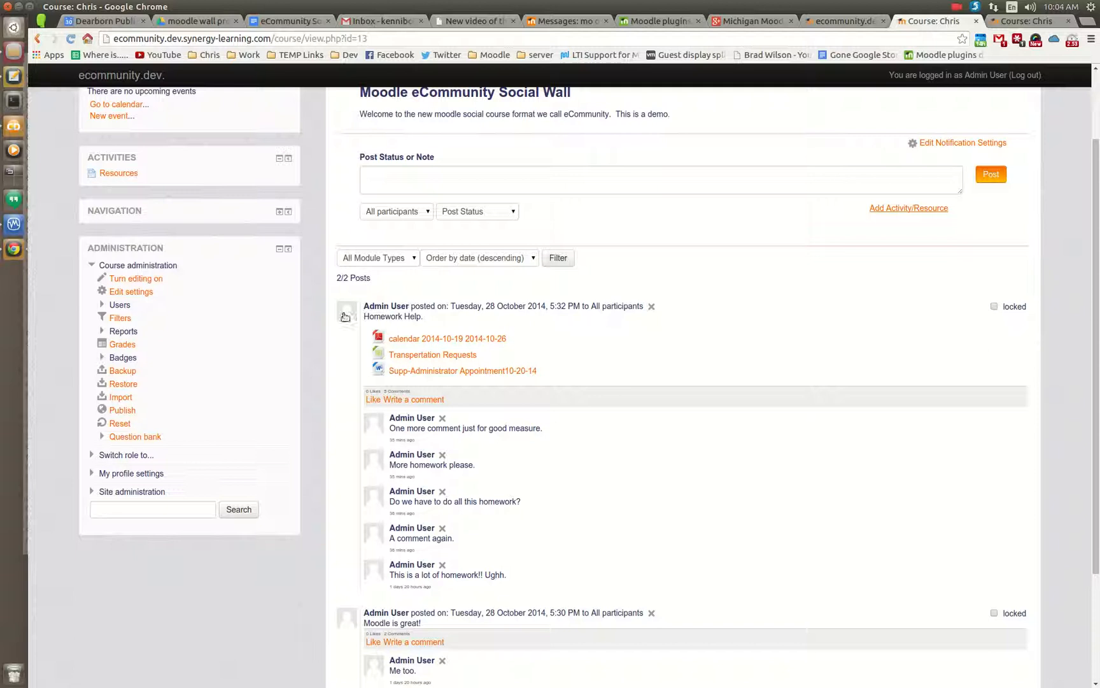
{"action": "mouse_move", "coordinate": [433, 354]}
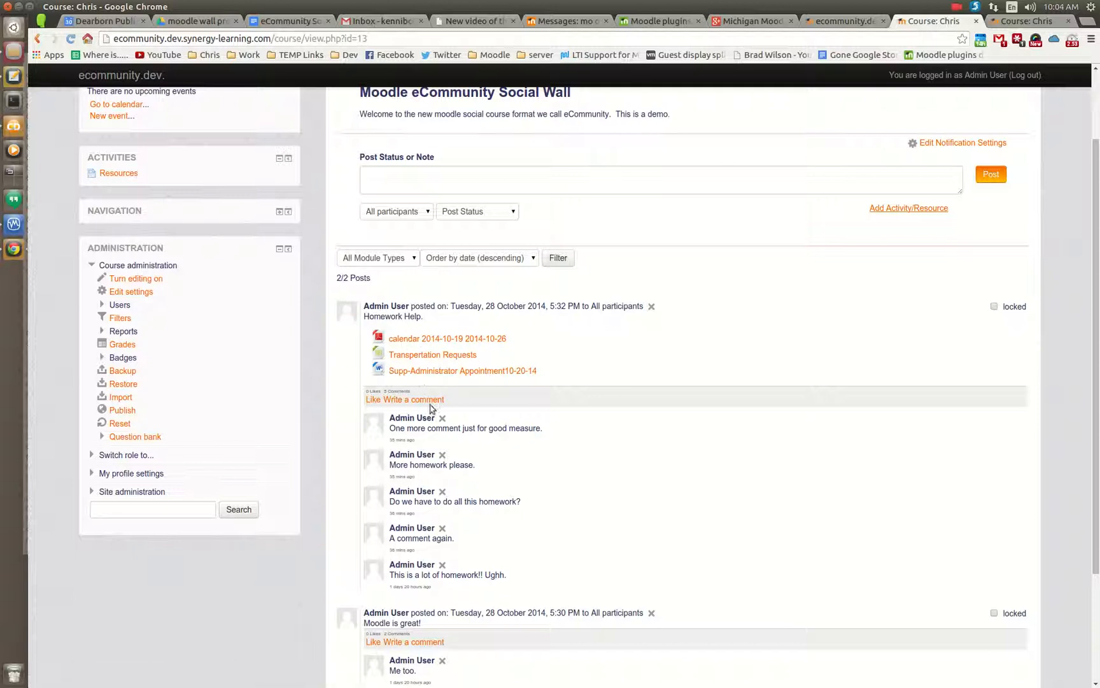
{"action": "mouse_move", "coordinate": [566, 520]}
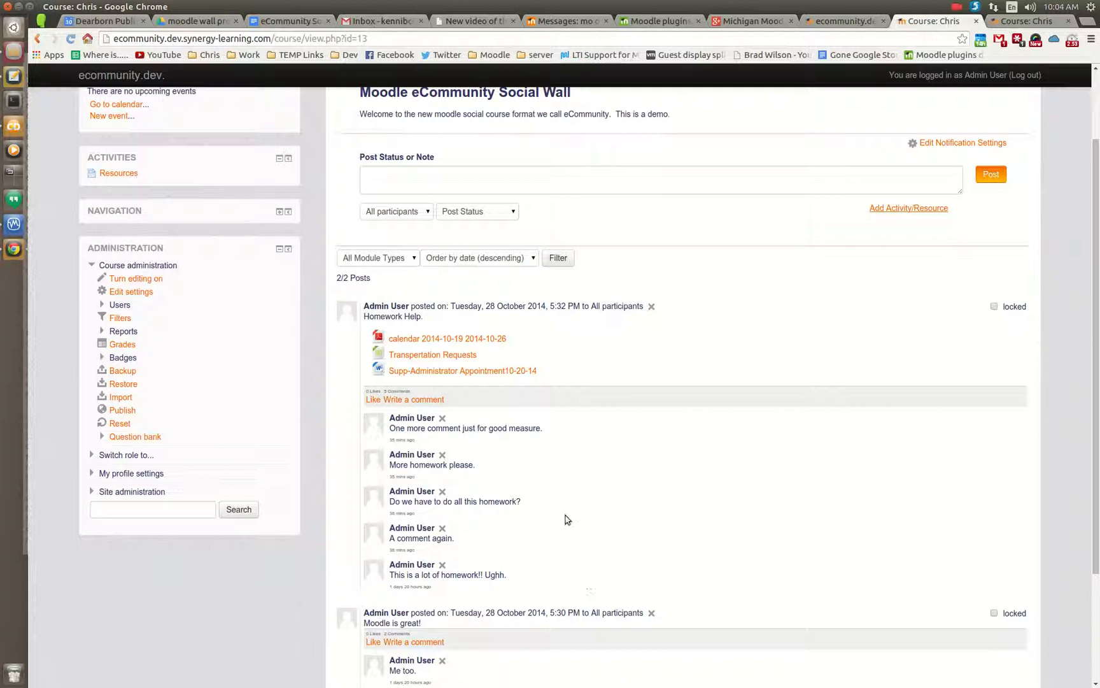
{"action": "scroll", "scroll_direction": "down", "scroll_amount": 3}
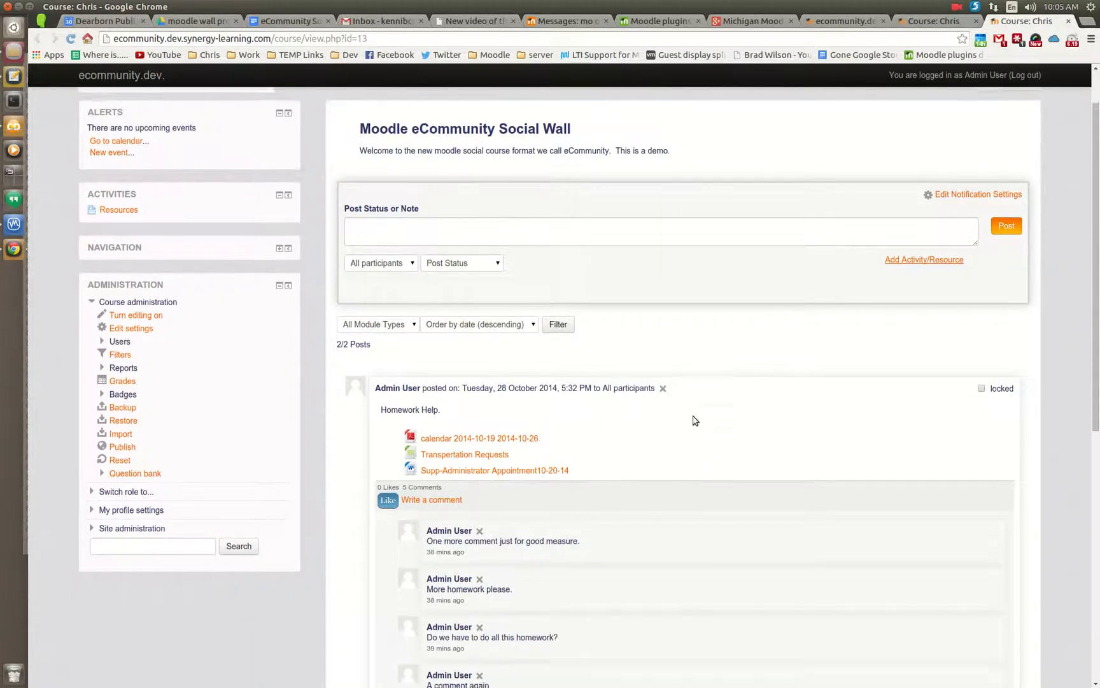
{"action": "scroll", "scroll_direction": "down", "scroll_amount": 3}
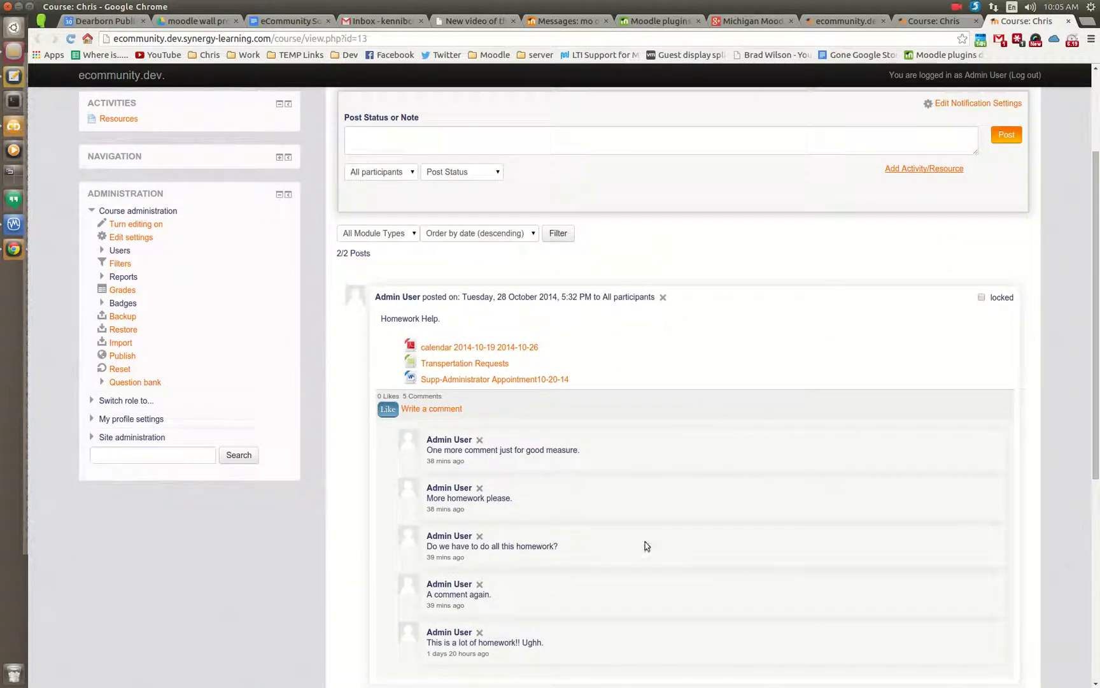
{"action": "scroll", "scroll_direction": "down", "scroll_amount": 3}
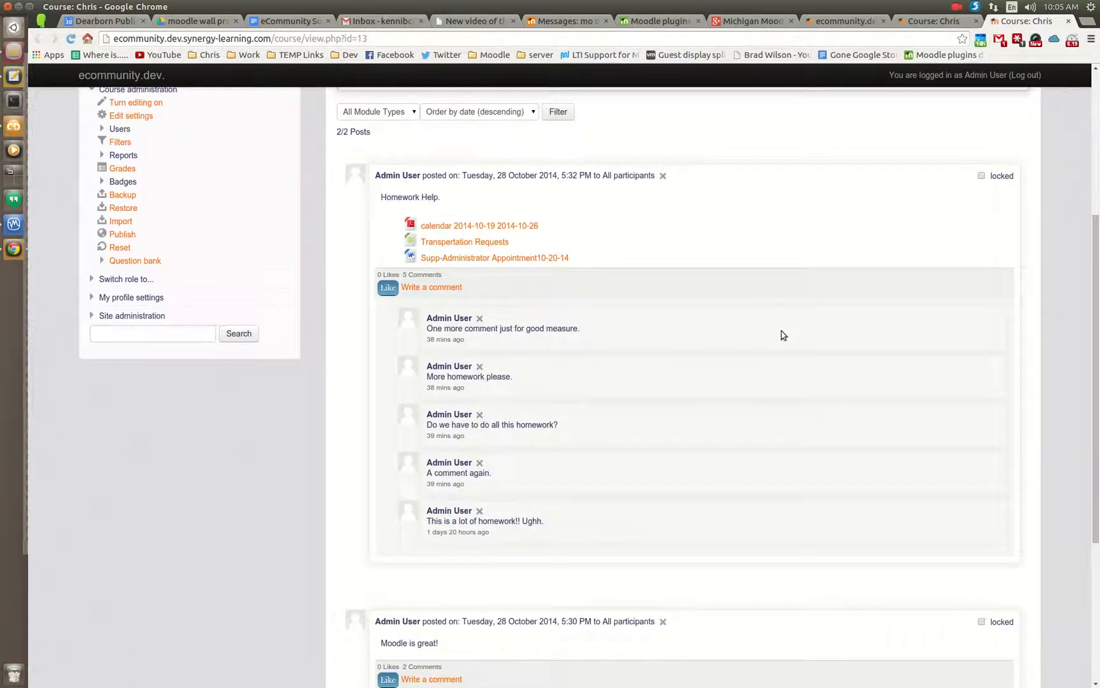
{"action": "mouse_move", "coordinate": [601, 355]}
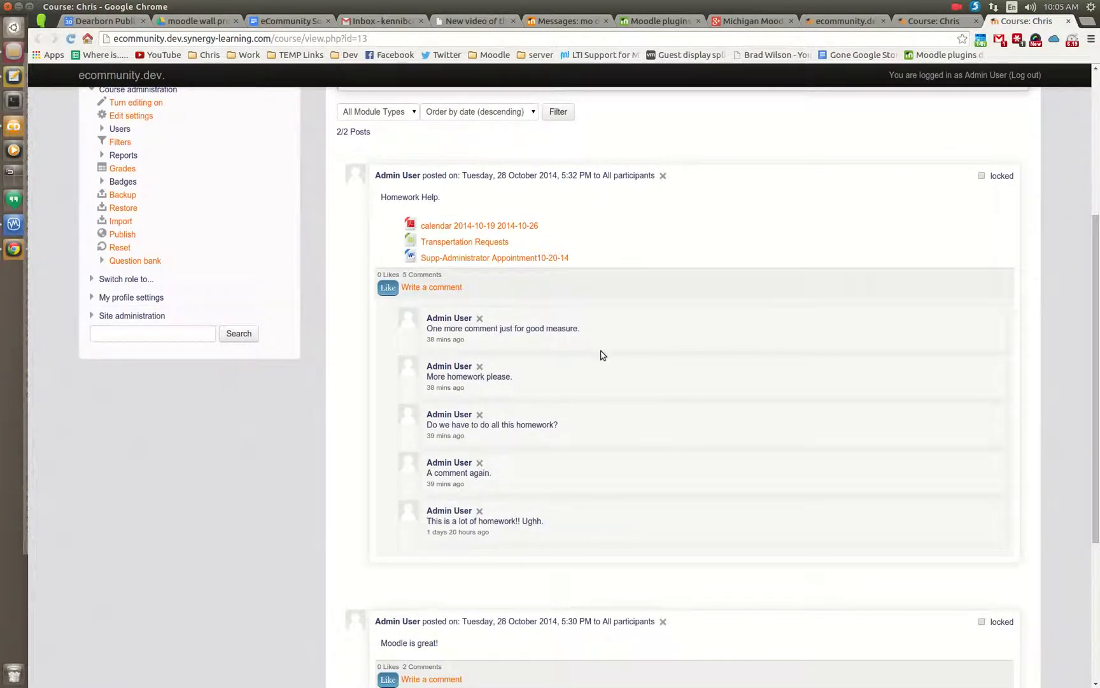
{"action": "mouse_move", "coordinate": [628, 361]}
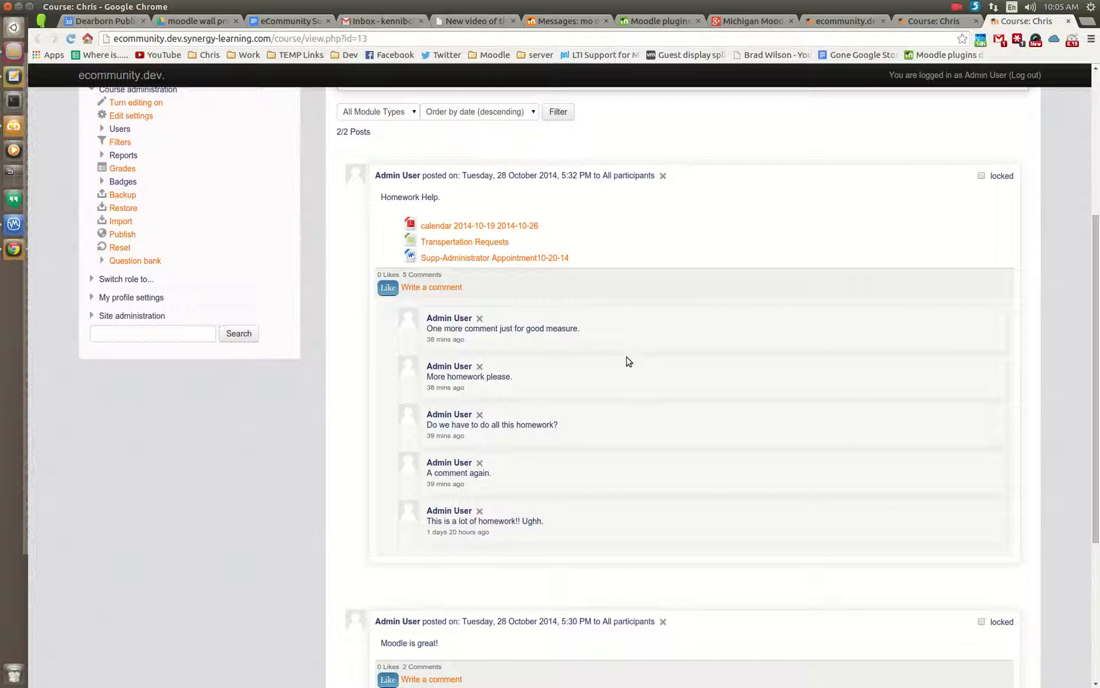
{"action": "scroll", "scroll_direction": "down", "scroll_amount": 3}
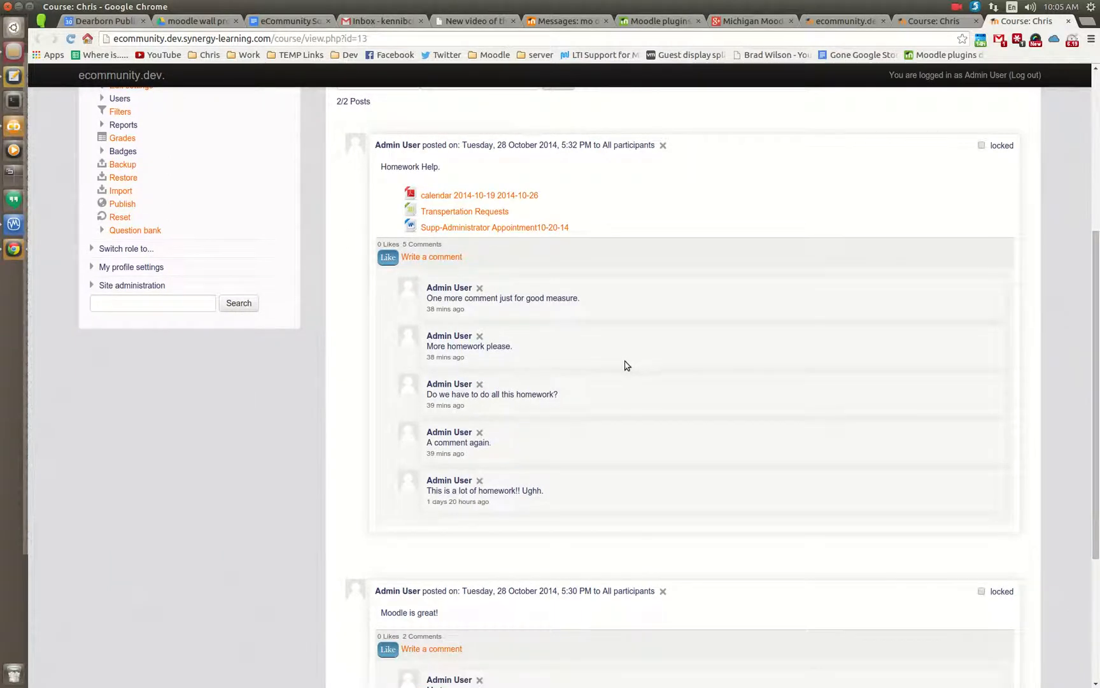
{"action": "scroll", "scroll_direction": "down", "scroll_amount": 3}
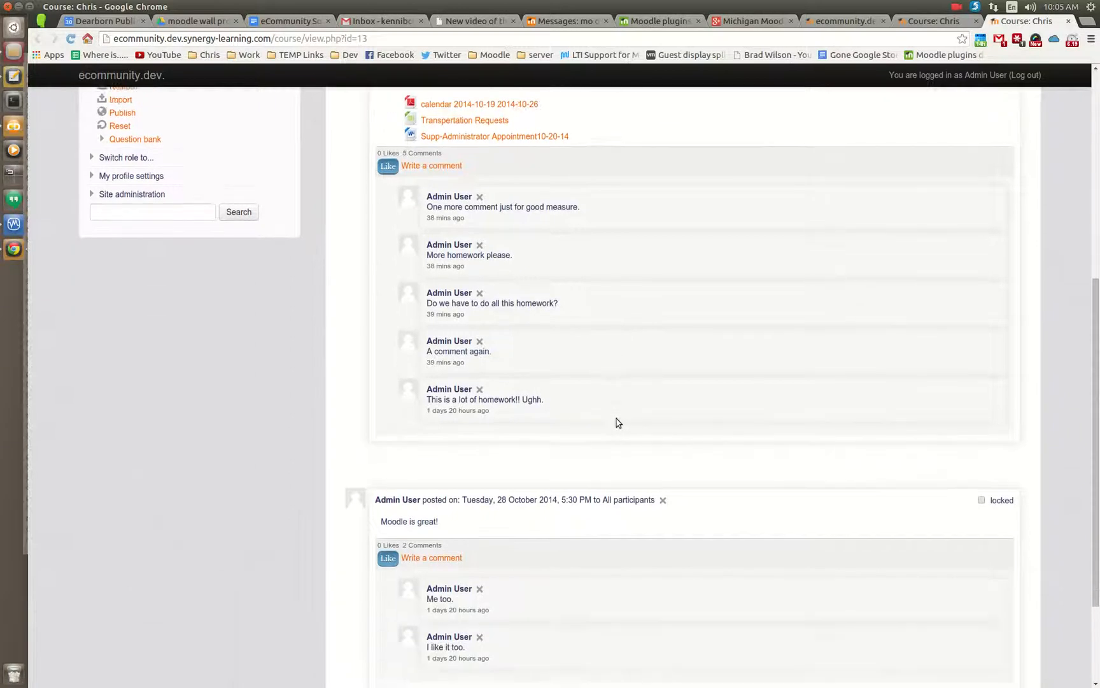
{"action": "scroll", "scroll_direction": "down", "scroll_amount": 3}
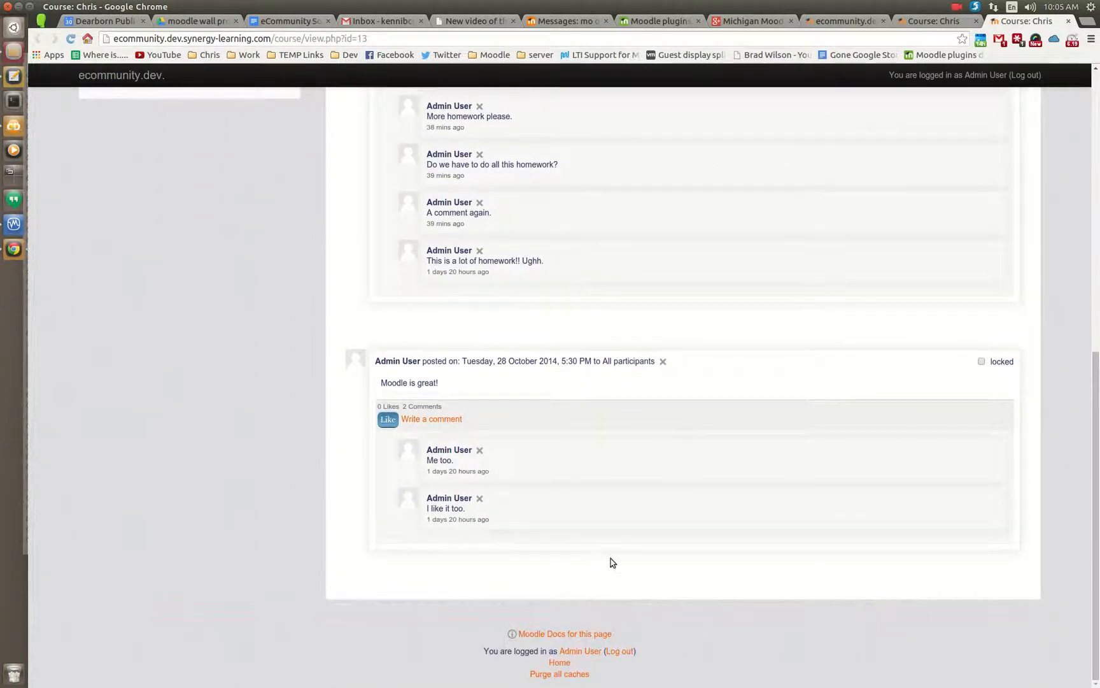
Like the 'Moodle is great!' and 'Homework Help' wall posts
{"action": "left_click", "coordinate": [387, 418]}
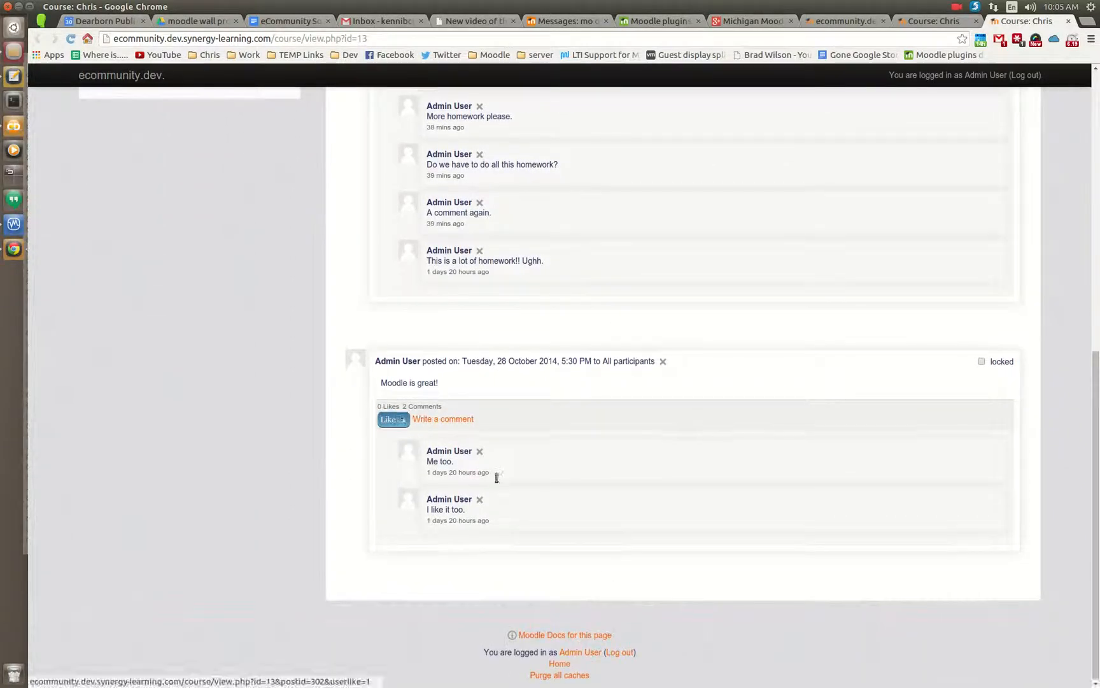
{"action": "left_click", "coordinate": [394, 419]}
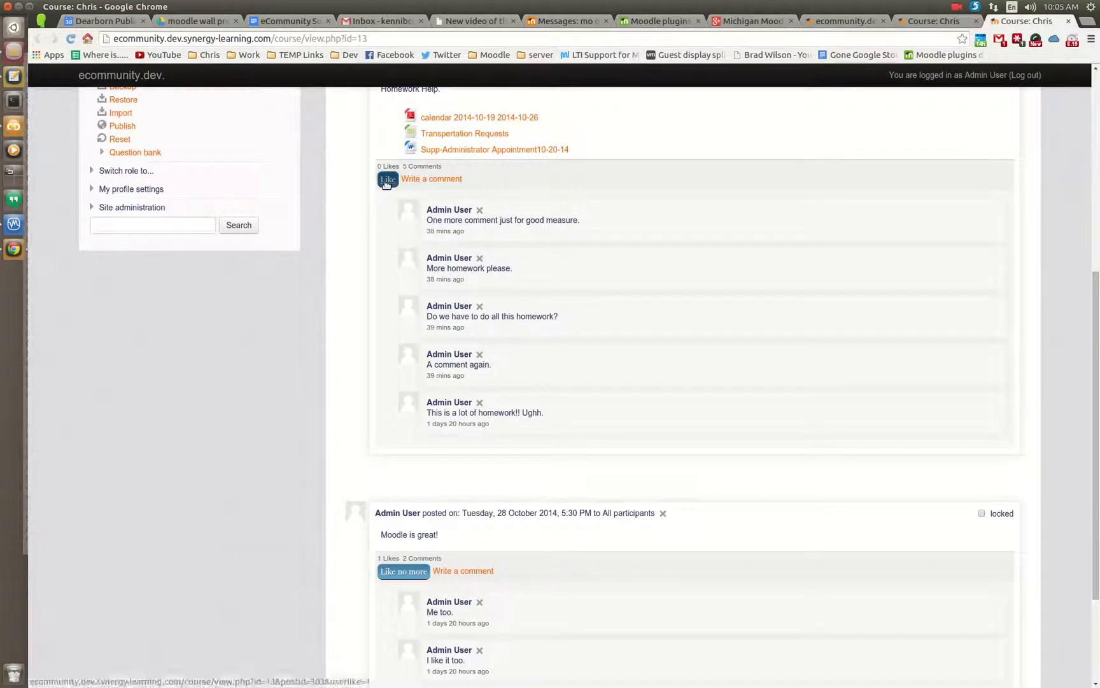
{"action": "left_click", "coordinate": [387, 180]}
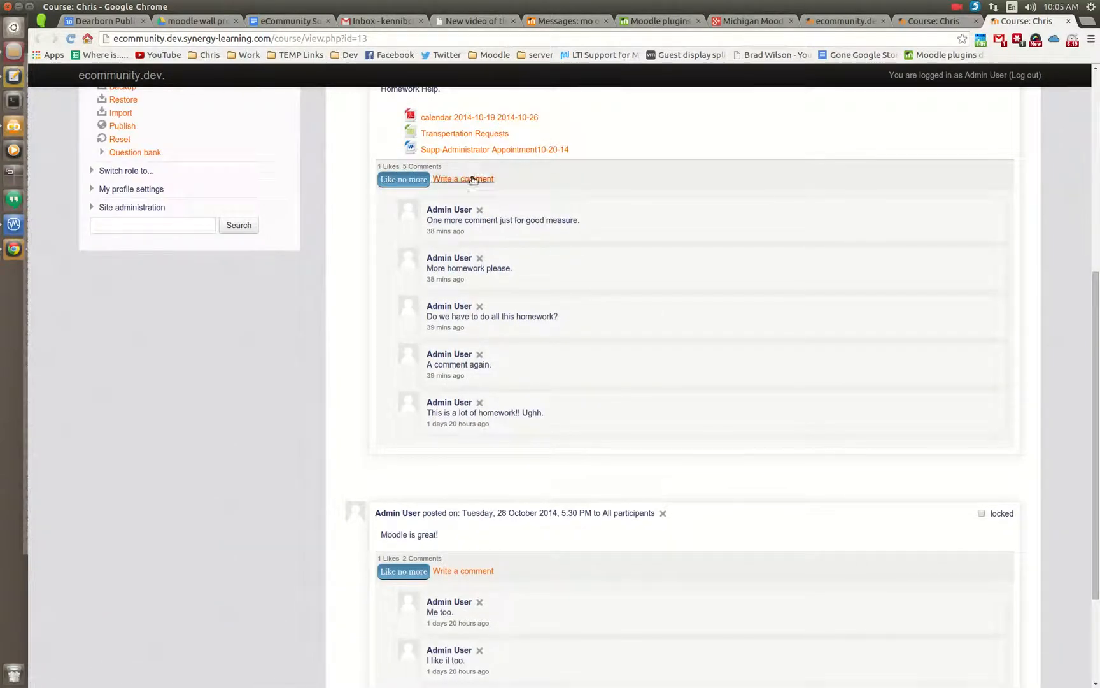
Post a new comment reading 'Comment' on the Homework Help post
{"action": "left_click", "coordinate": [462, 179]}
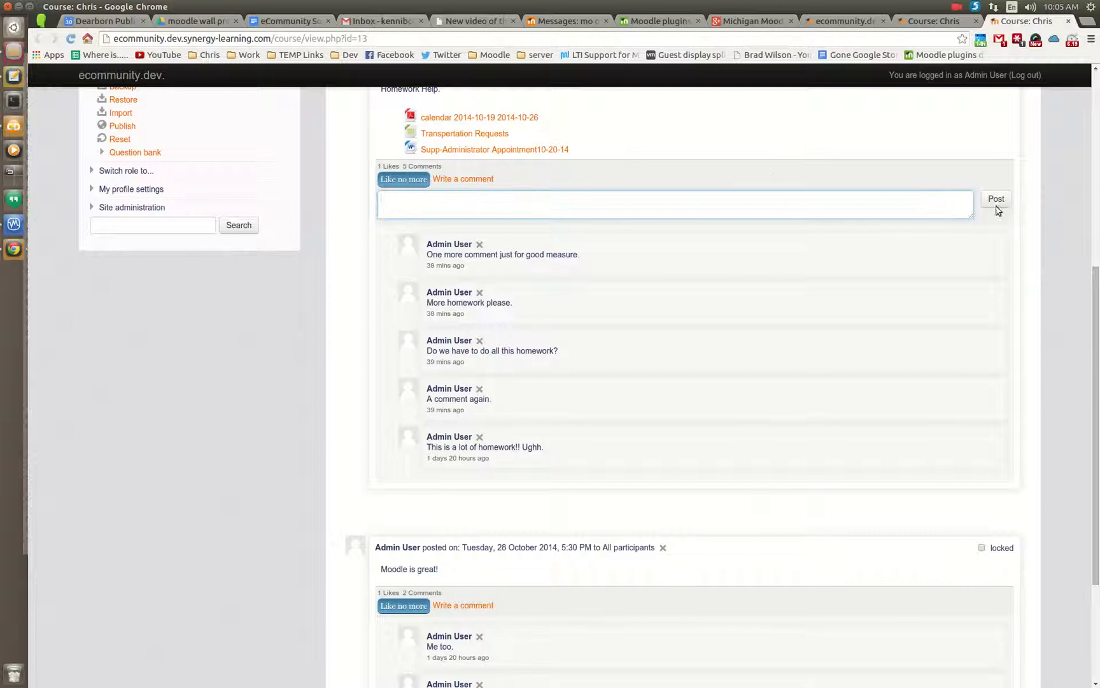
{"action": "type", "text": "Col"}
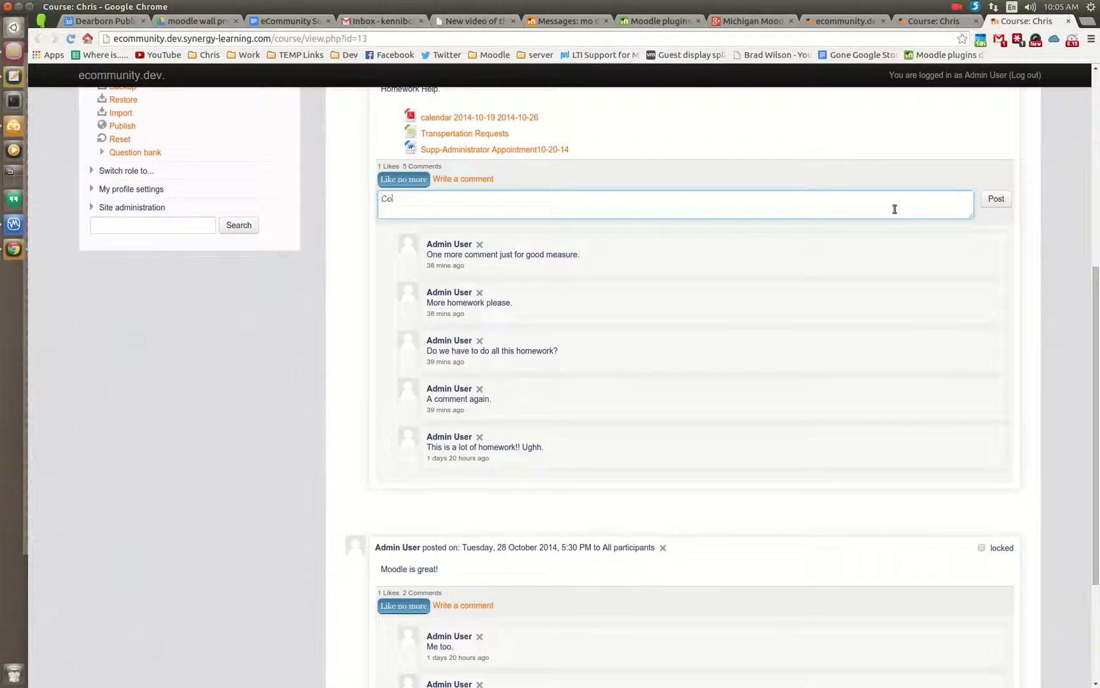
{"action": "type", "text": "Comment"}
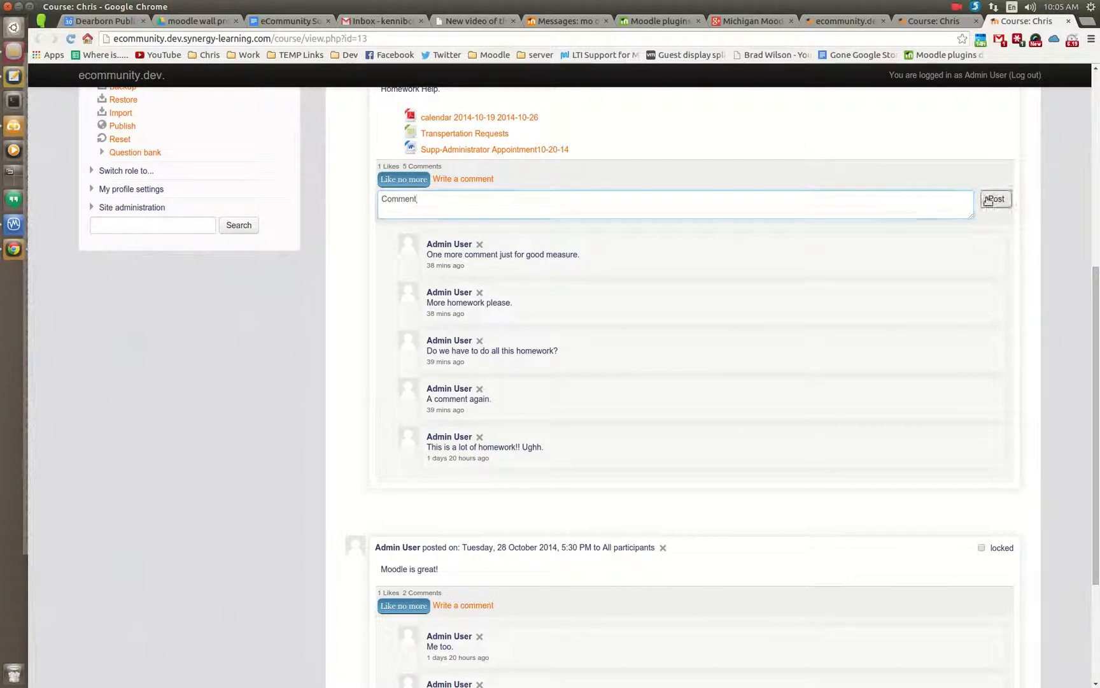
{"action": "left_click", "coordinate": [995, 199]}
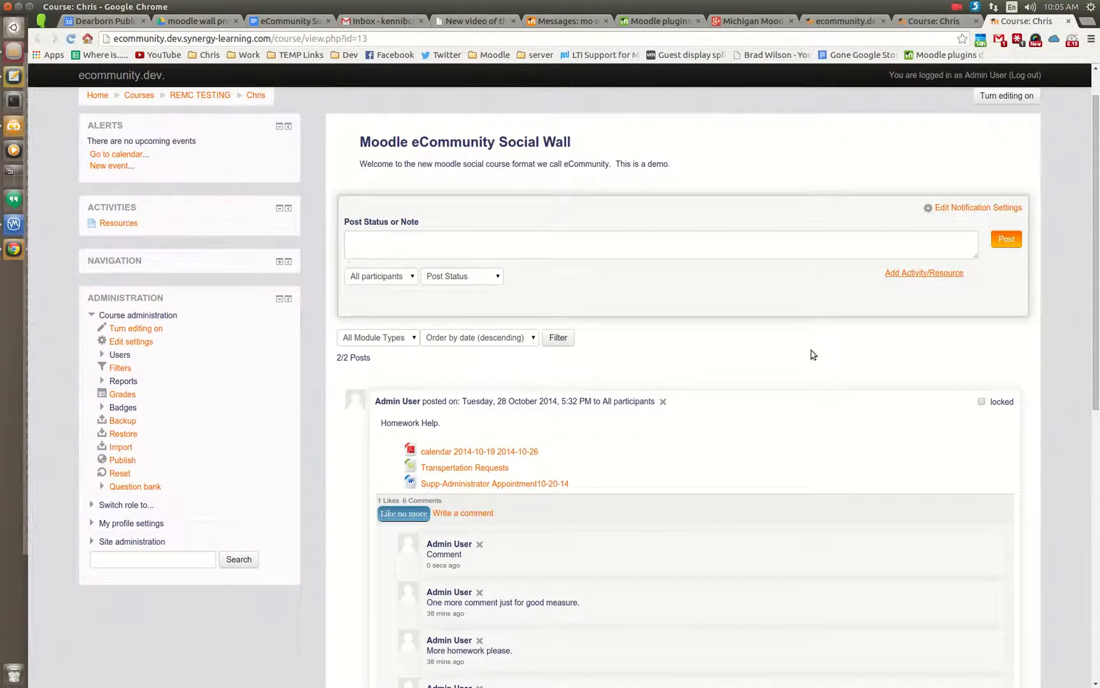
{"action": "mouse_move", "coordinate": [920, 279]}
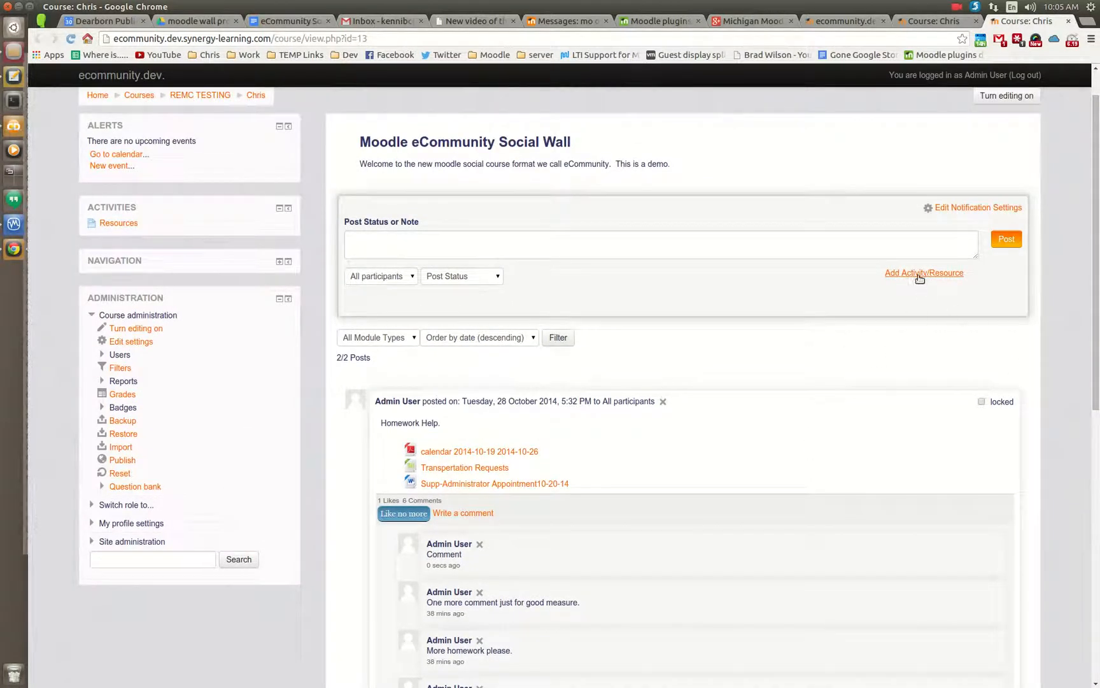
{"action": "left_click", "coordinate": [1006, 95]}
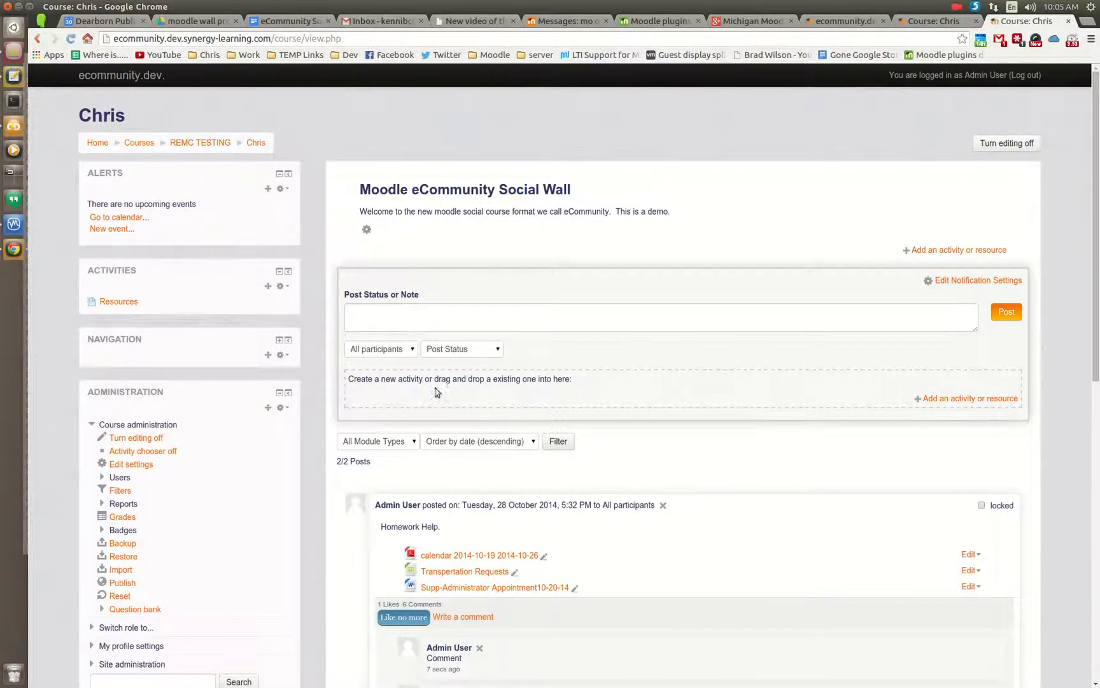
{"action": "mouse_move", "coordinate": [876, 376]}
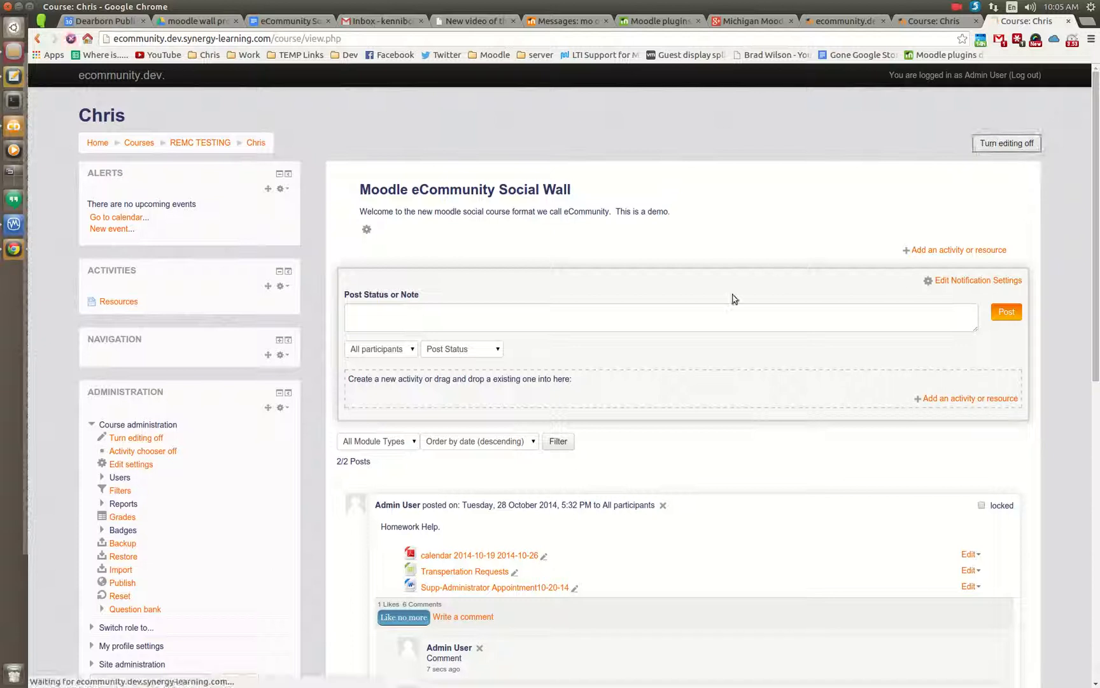
{"action": "left_click", "coordinate": [1006, 142]}
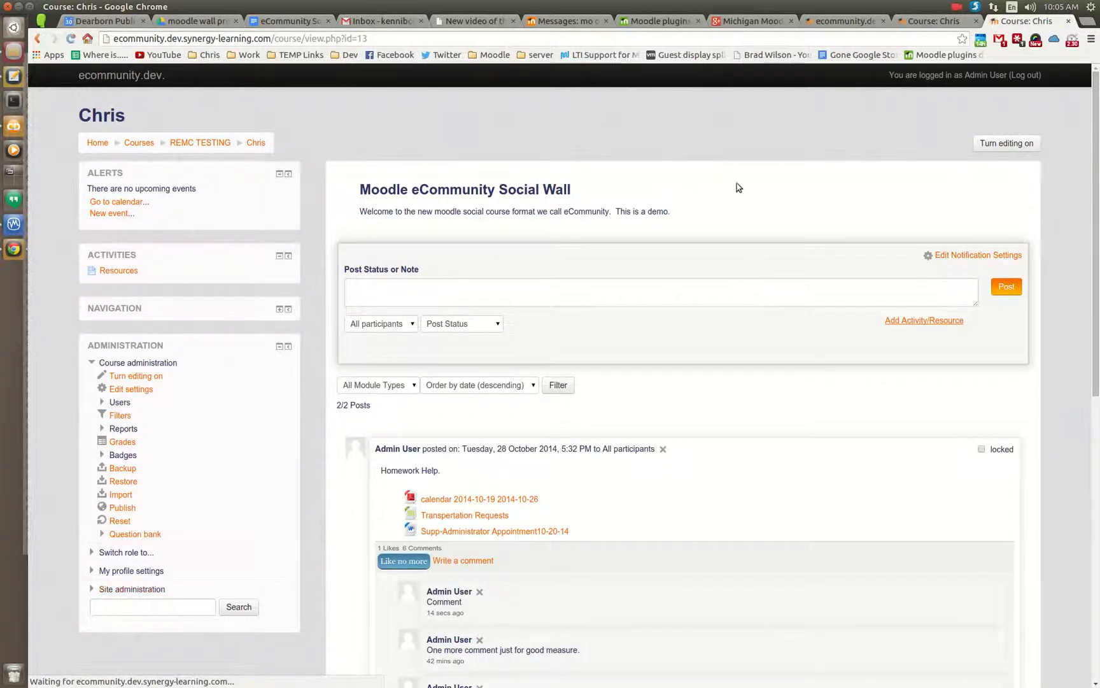
{"action": "mouse_move", "coordinate": [719, 458]}
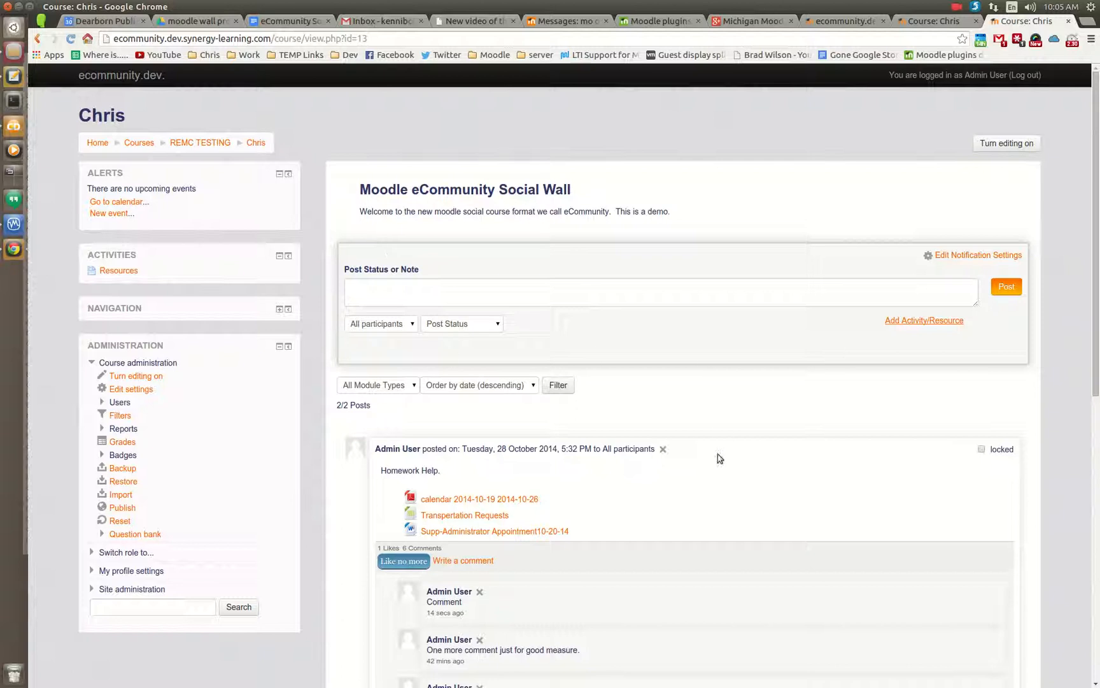
{"action": "scroll", "scroll_direction": "down", "scroll_amount": 3}
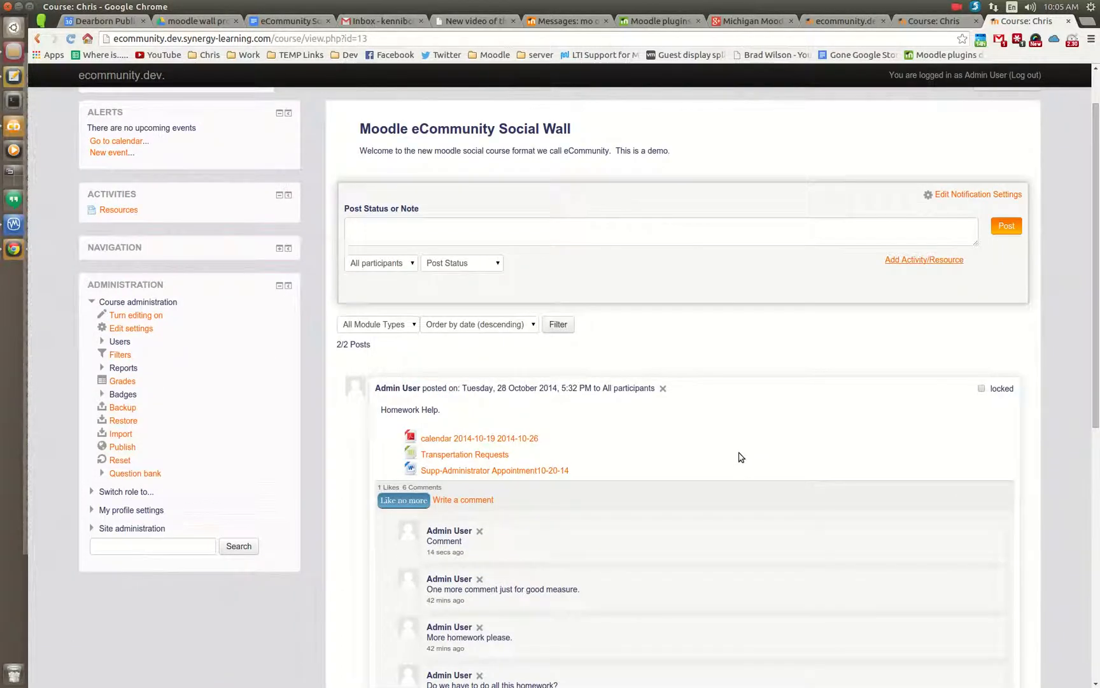
{"action": "mouse_move", "coordinate": [788, 391]}
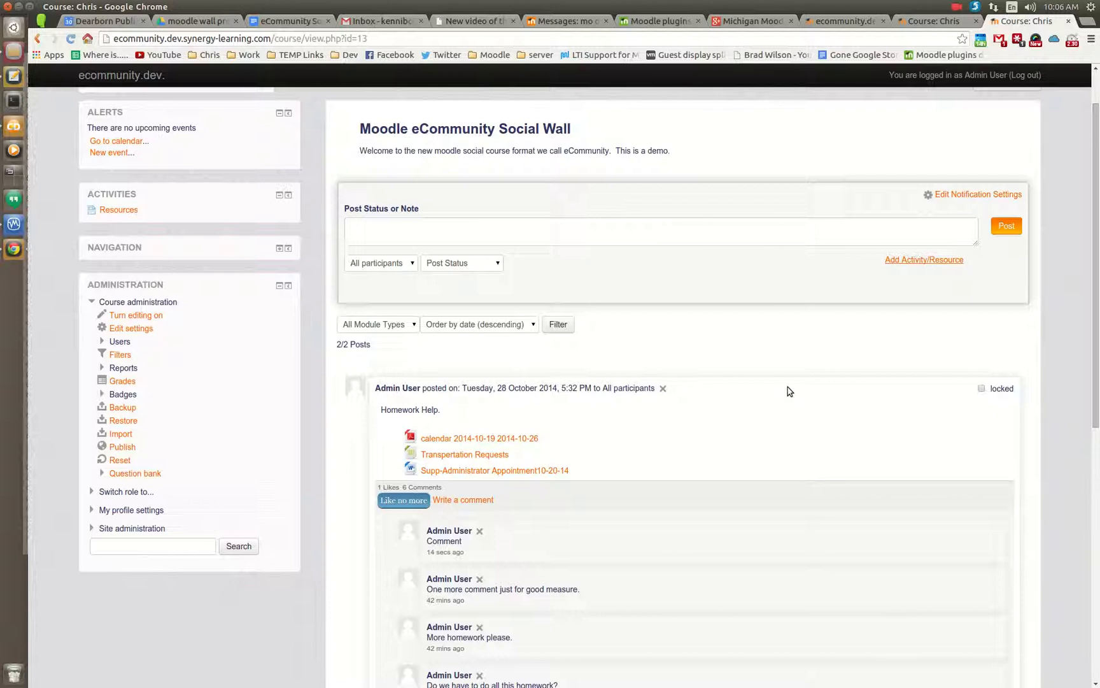
{"action": "mouse_move", "coordinate": [808, 386]}
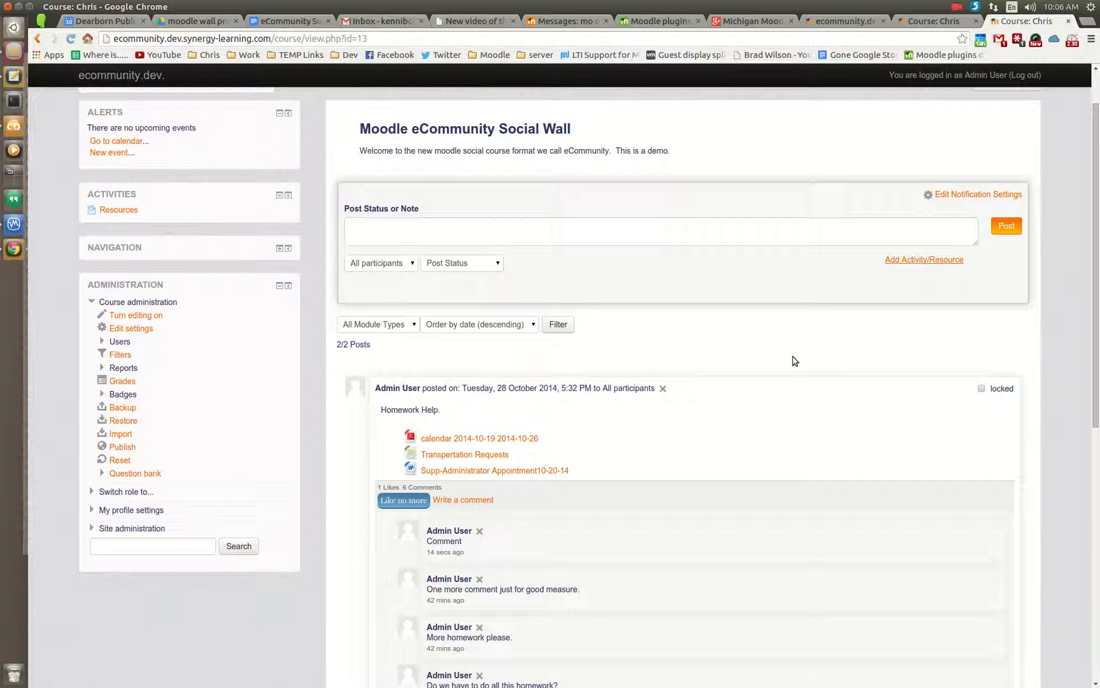
{"action": "mouse_move", "coordinate": [815, 595]}
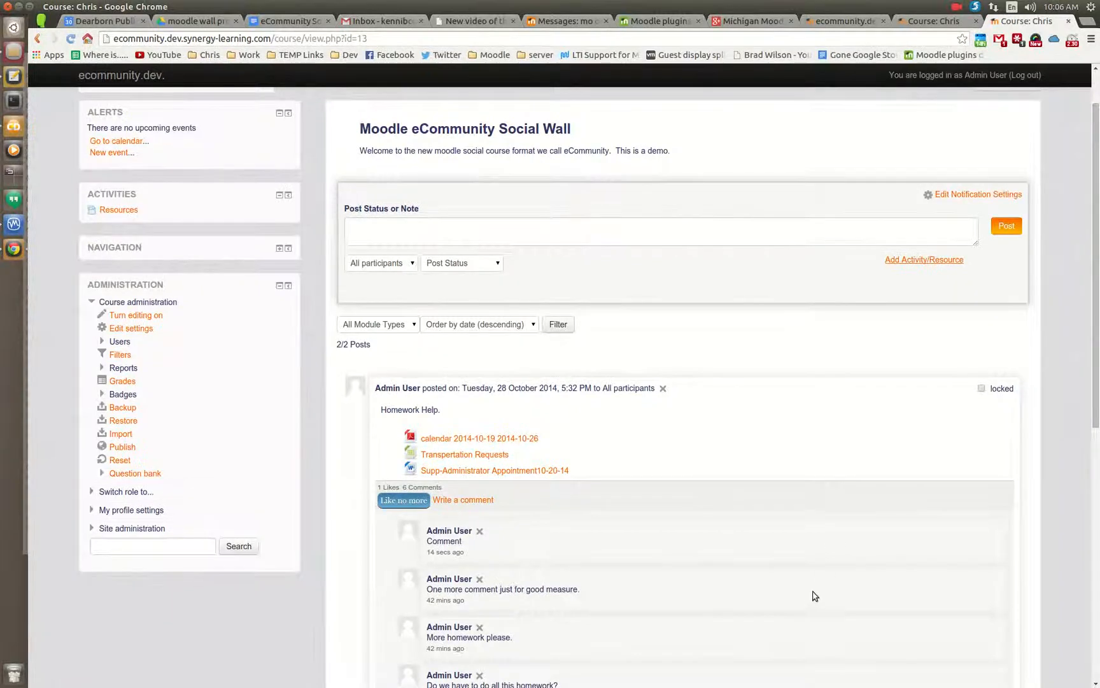